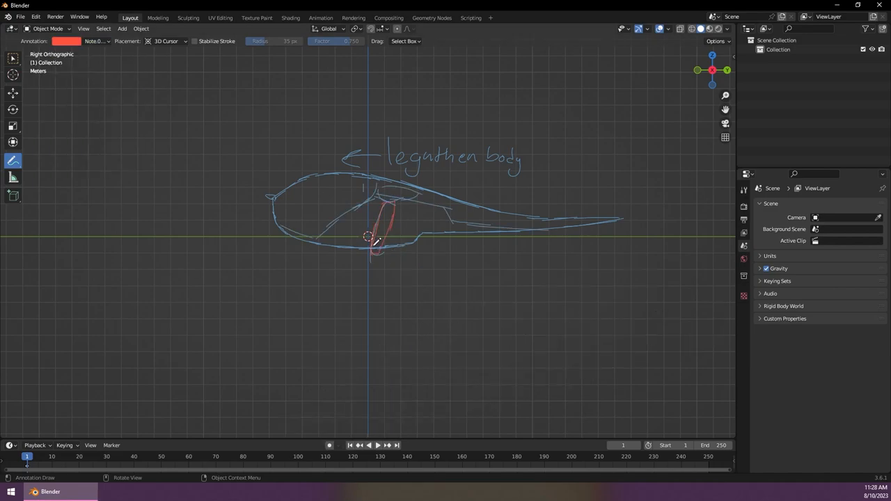
Step: Draw the side-view body outline with an annotation stroke in Right Orthographic view
left_click_drag(376, 244, 397, 341)
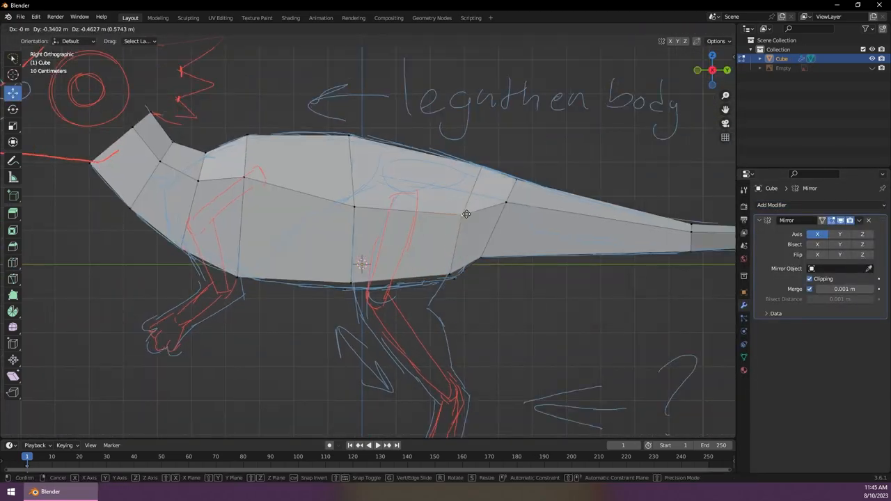
Step: Move body vertices in Edit Mode so the mirrored cube follows the sketched outline
left_click_drag(467, 215, 343, 204)
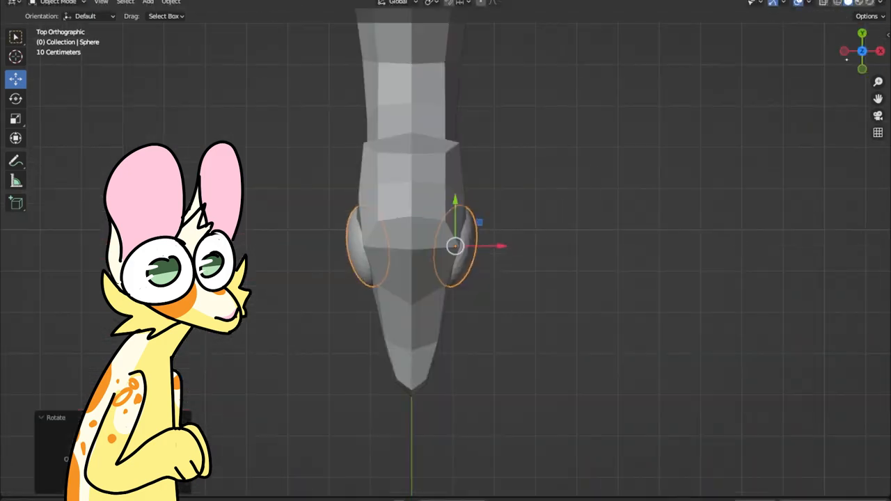
Step: Switch modes to place the mirrored sphere eyes on the head
key("Tab")
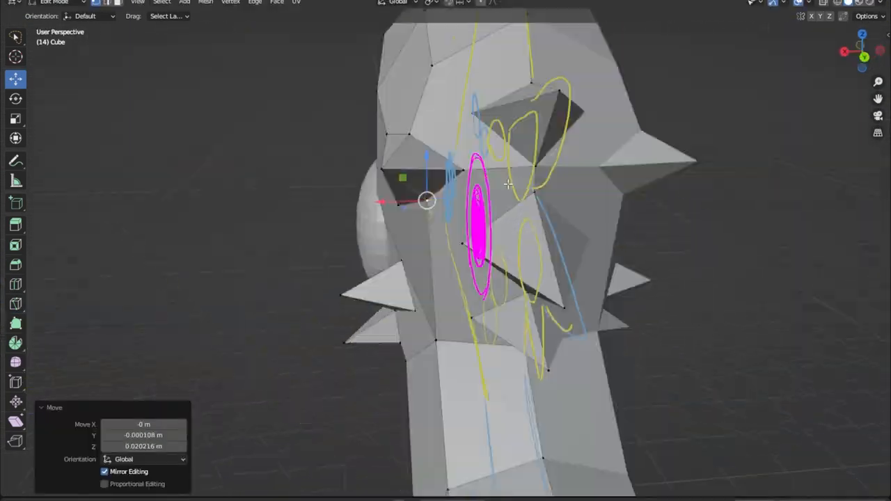
Step: Enter Edit Mode to extrude spikes and shape the face around the eye socket
key("Tab")
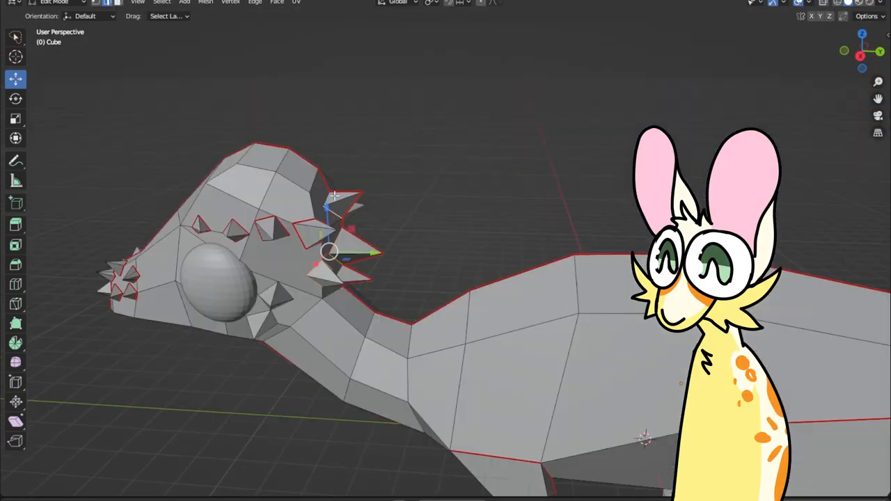
Step: Toggle Edit Mode to mark seams and unwrap before painting orange and cream stripes
key("Tab")
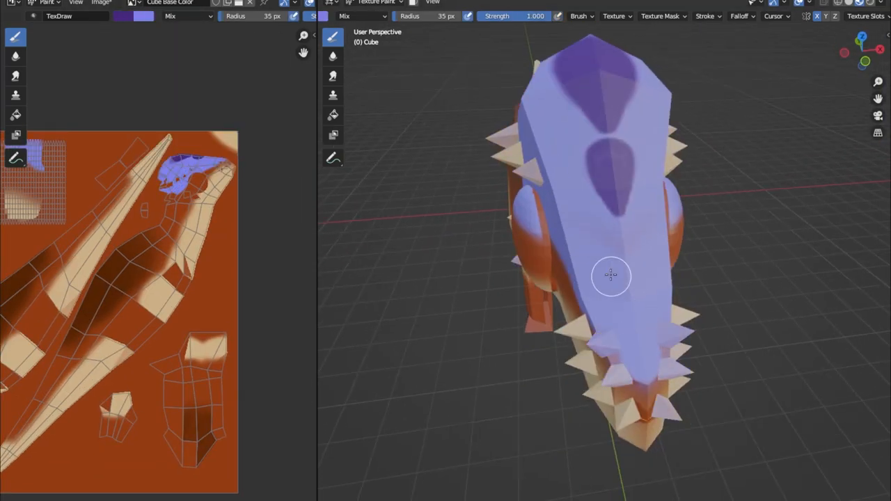
Step: Paint the head dome purple and add darker purple spots with the TexDraw brush
left_click_drag(611, 276, 638, 188)
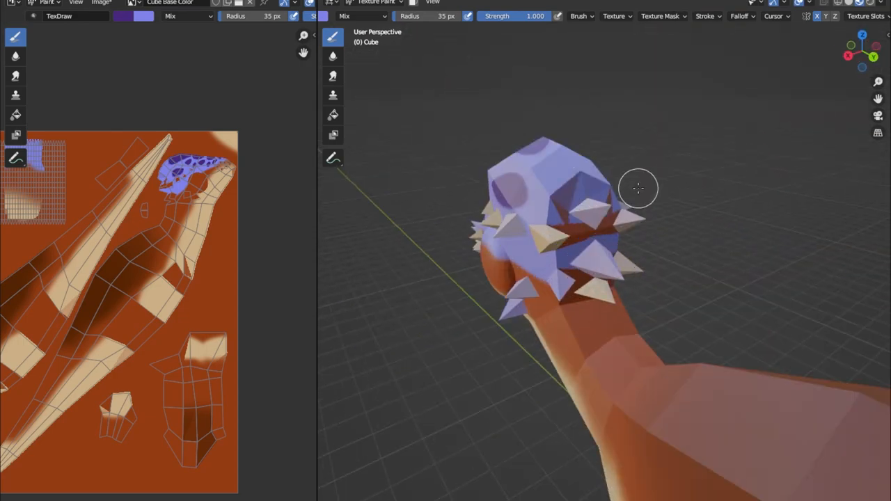
left_click_drag(638, 188, 666, 240)
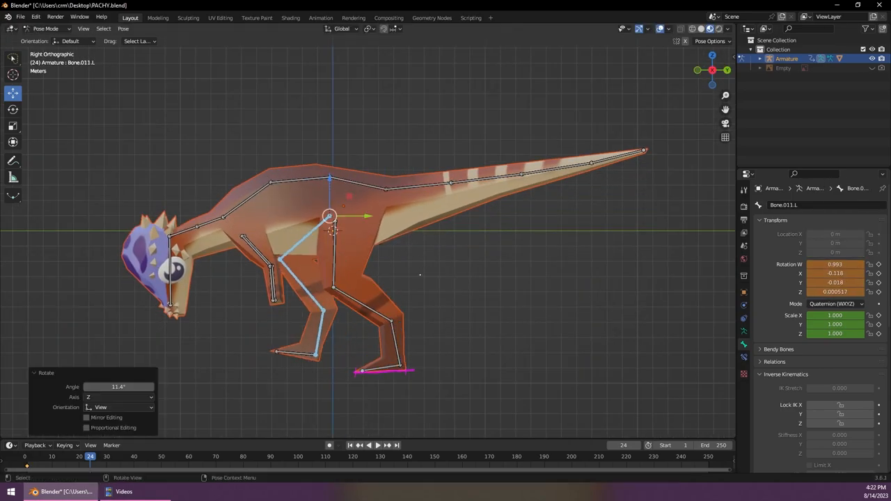
Step: Select armature bones and adjust them while rigging and posing the legs
left_click(367, 446)
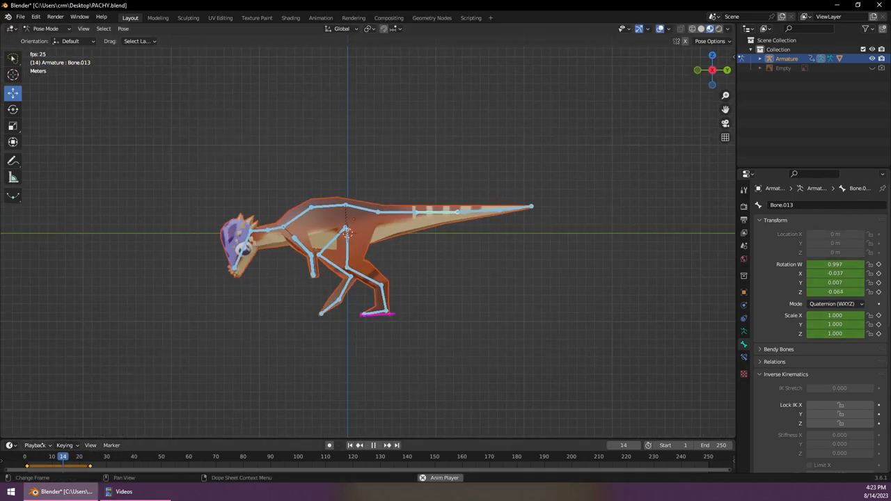
left_click(43, 456)
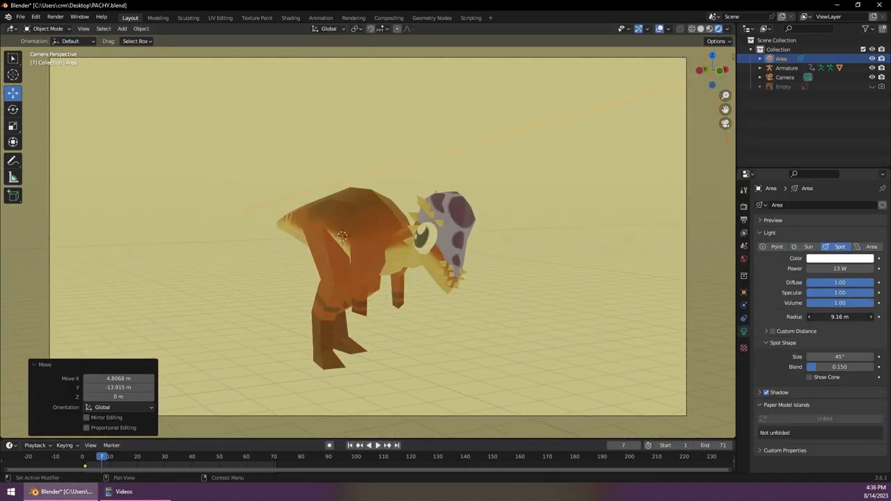
Step: Change the scene light type from Spot to Sun in Light properties
left_click(808, 246)
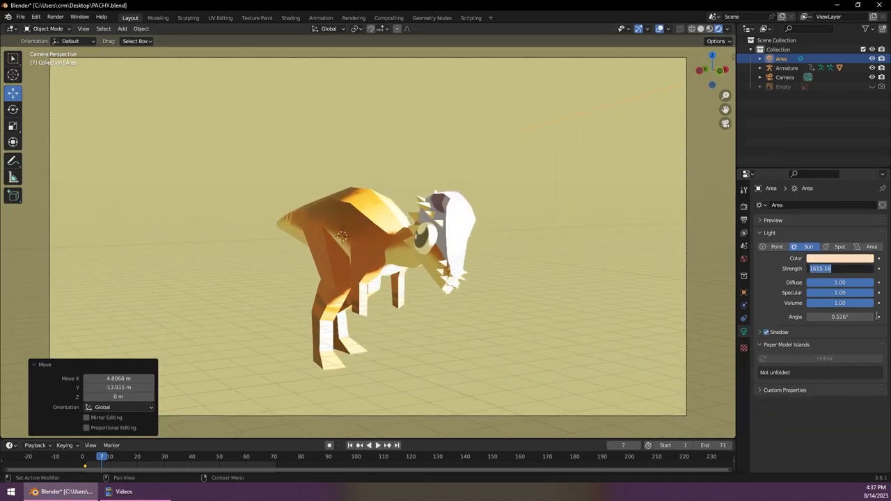